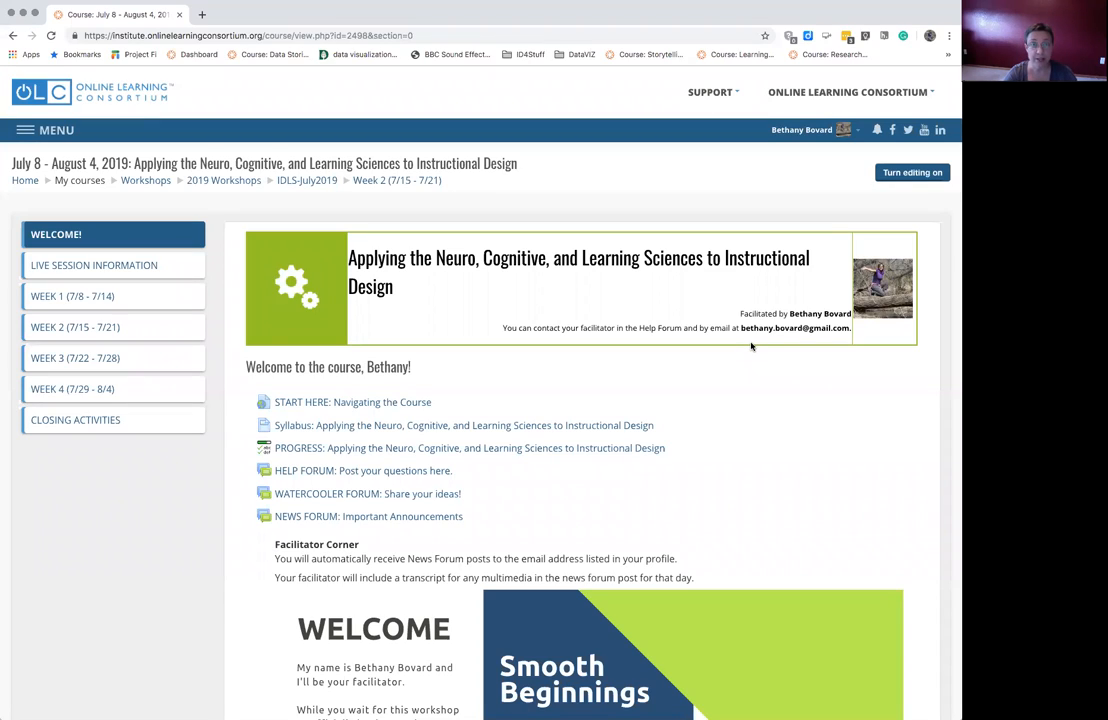
mouse_move(708, 343)
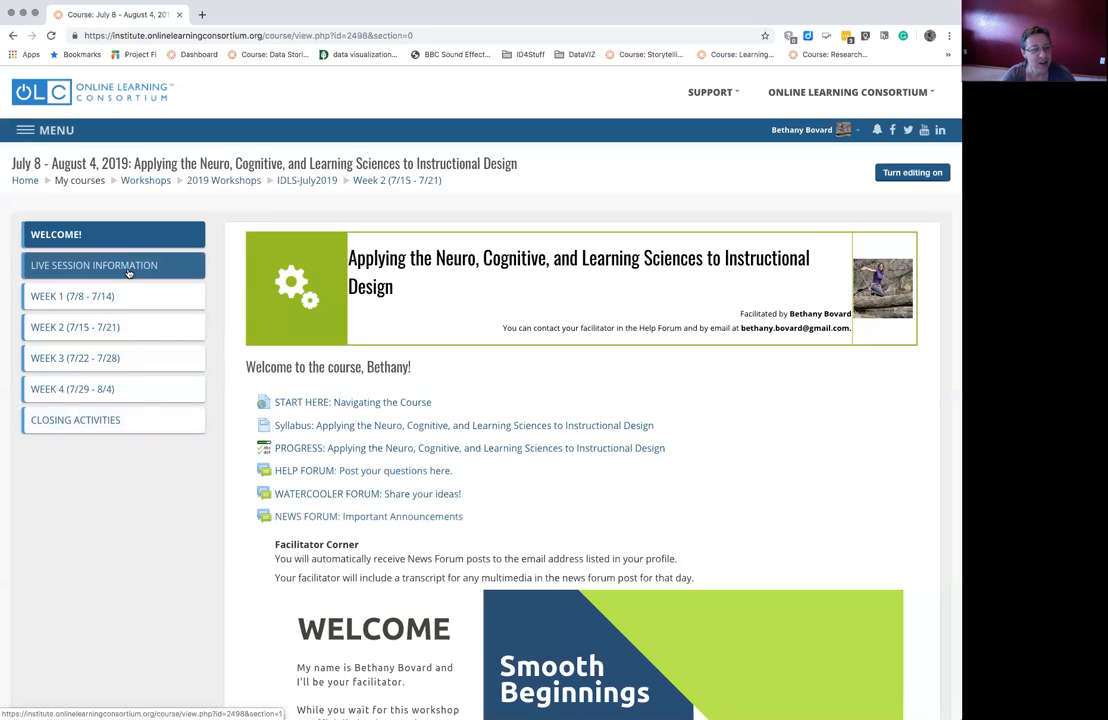
Review the Live Session Information schedule, then go to Week 1 (7/8 - 7/14)
left_click(93, 265)
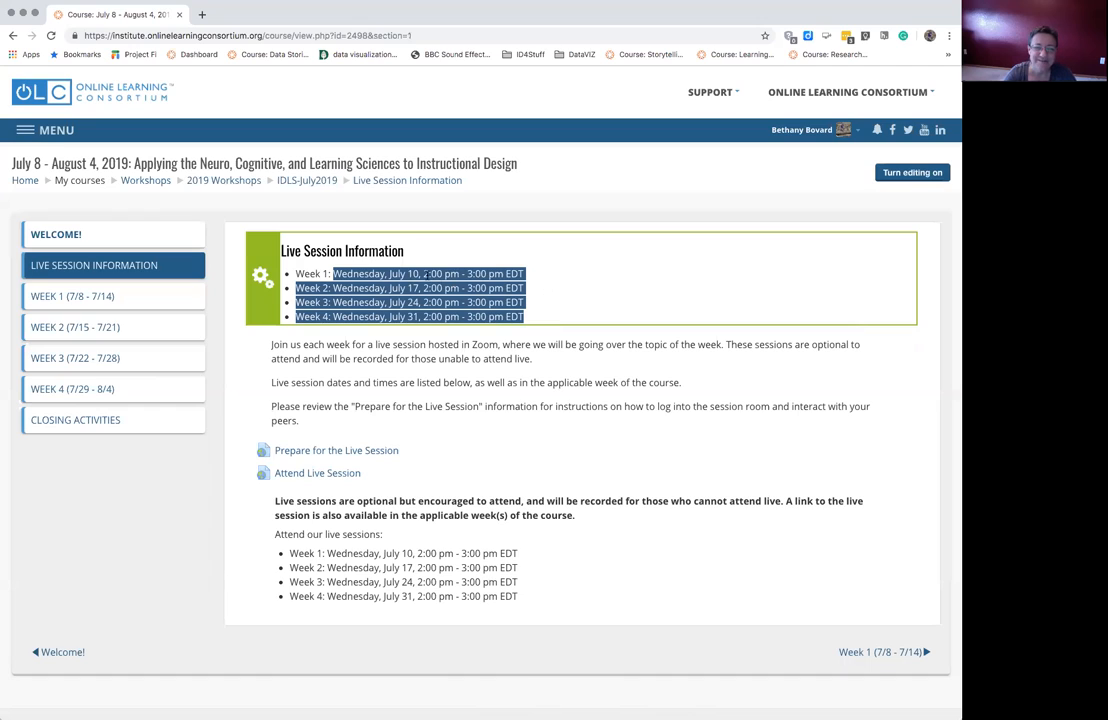
mouse_move(460, 453)
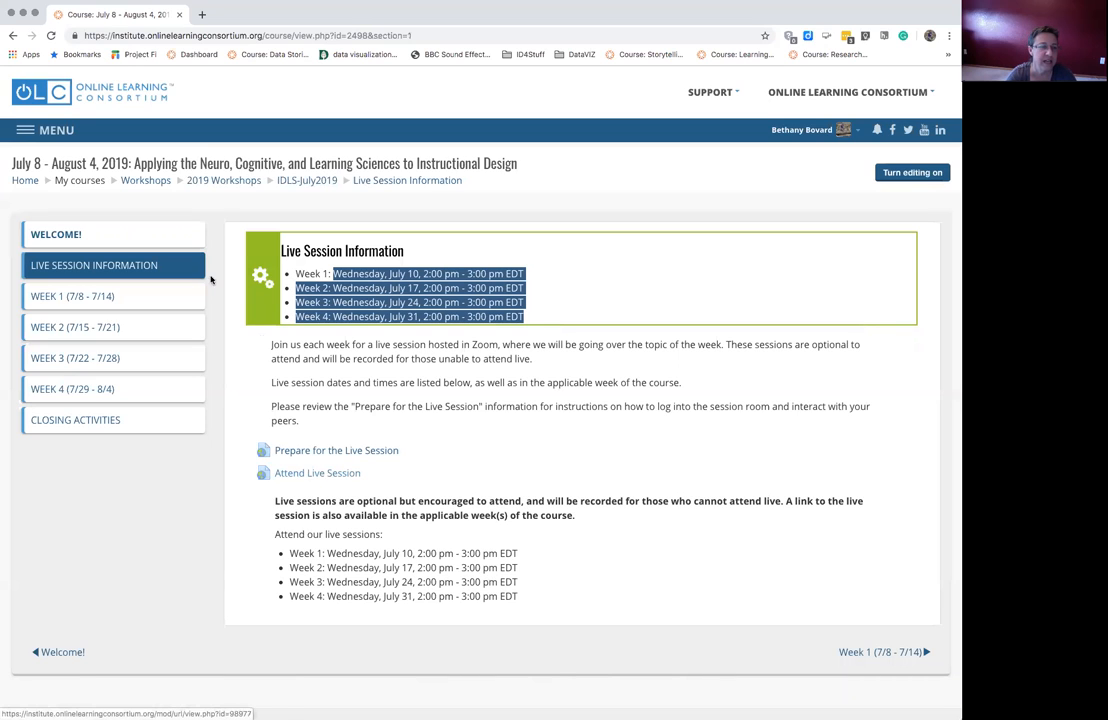
left_click(72, 296)
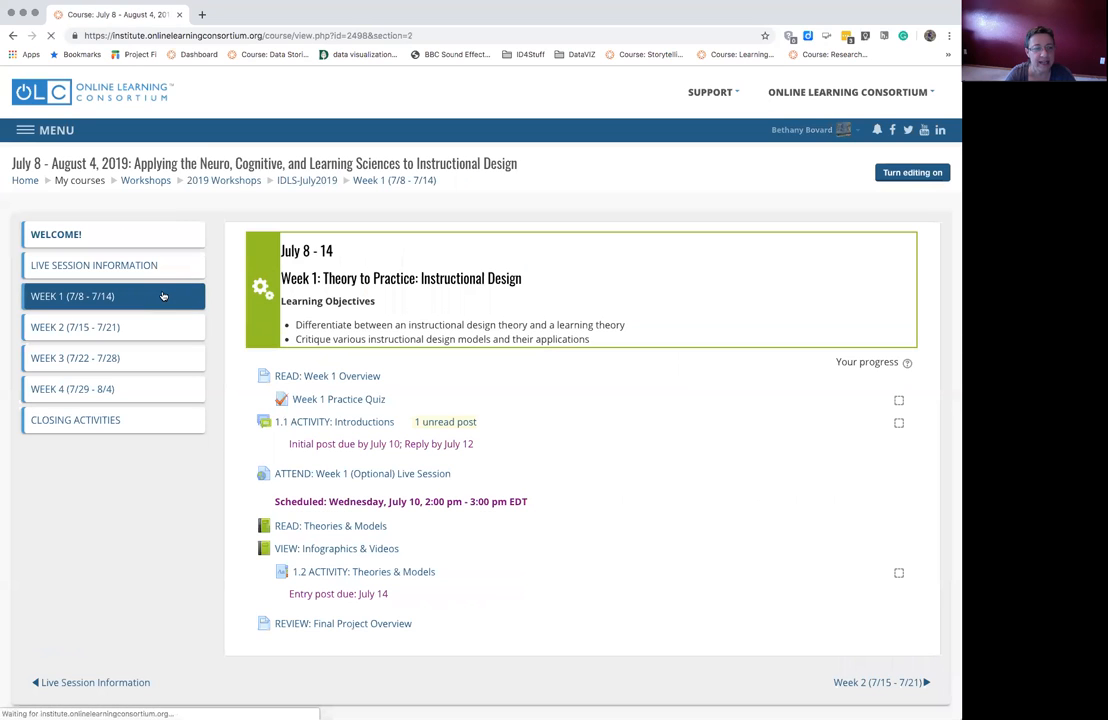
mouse_move(348, 478)
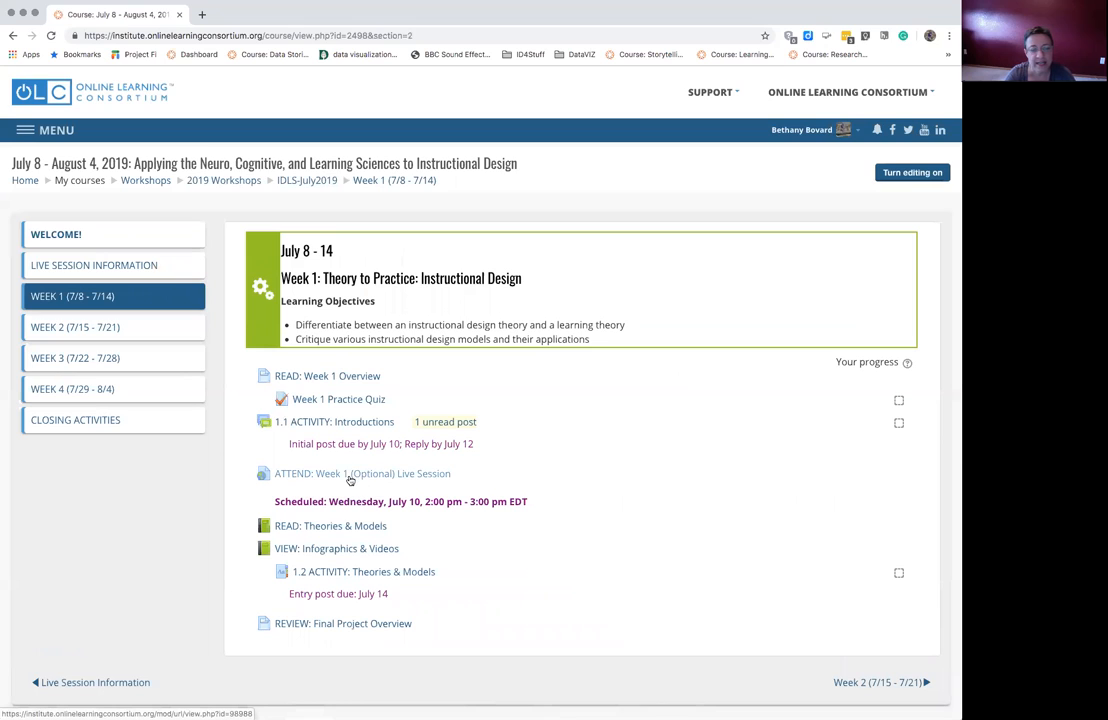
mouse_move(366, 480)
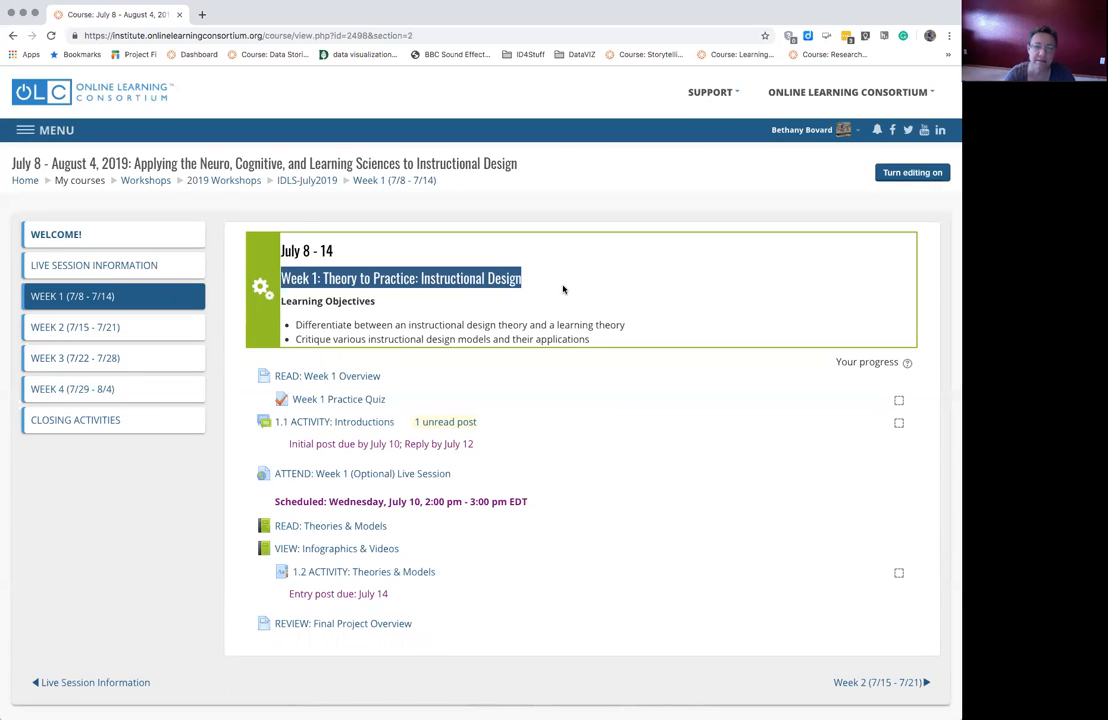
mouse_move(558, 287)
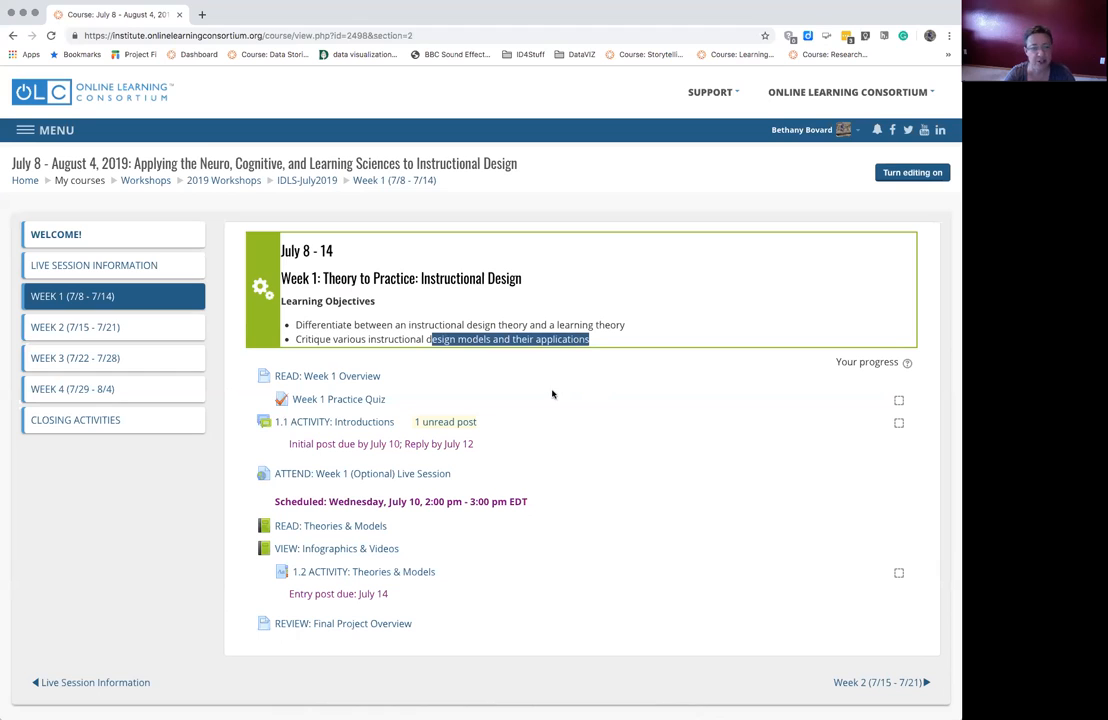
mouse_move(224, 325)
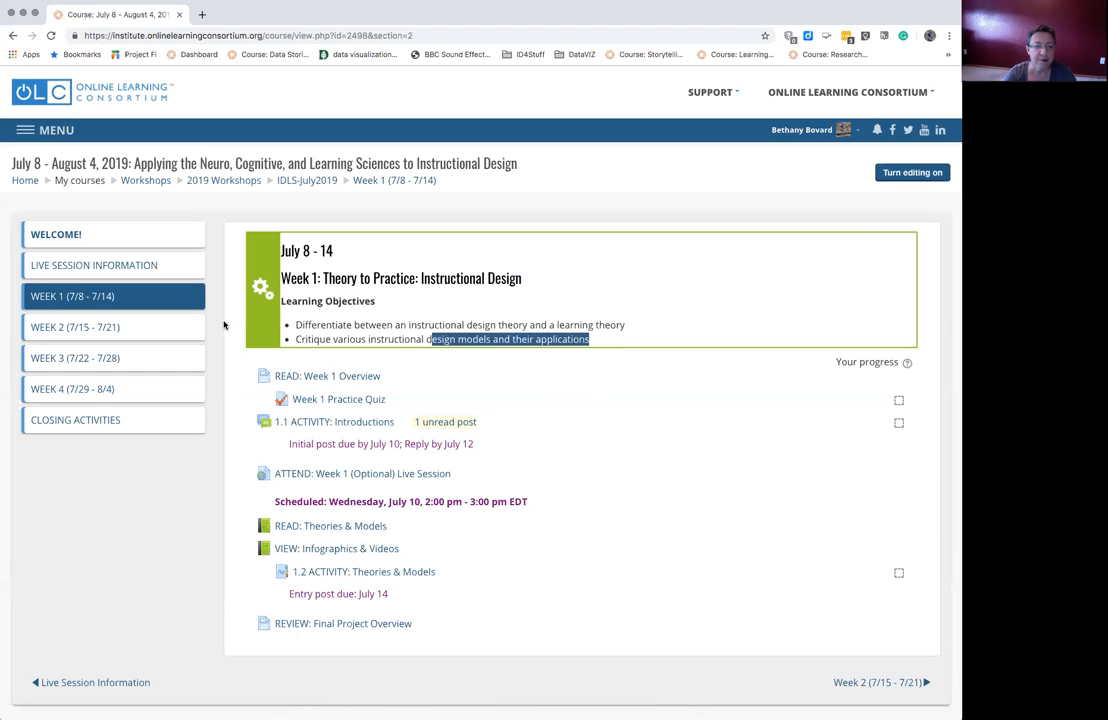
Open Week 2 (7/15 - 7/21) to see the July 17 live session and due dates
left_click(75, 327)
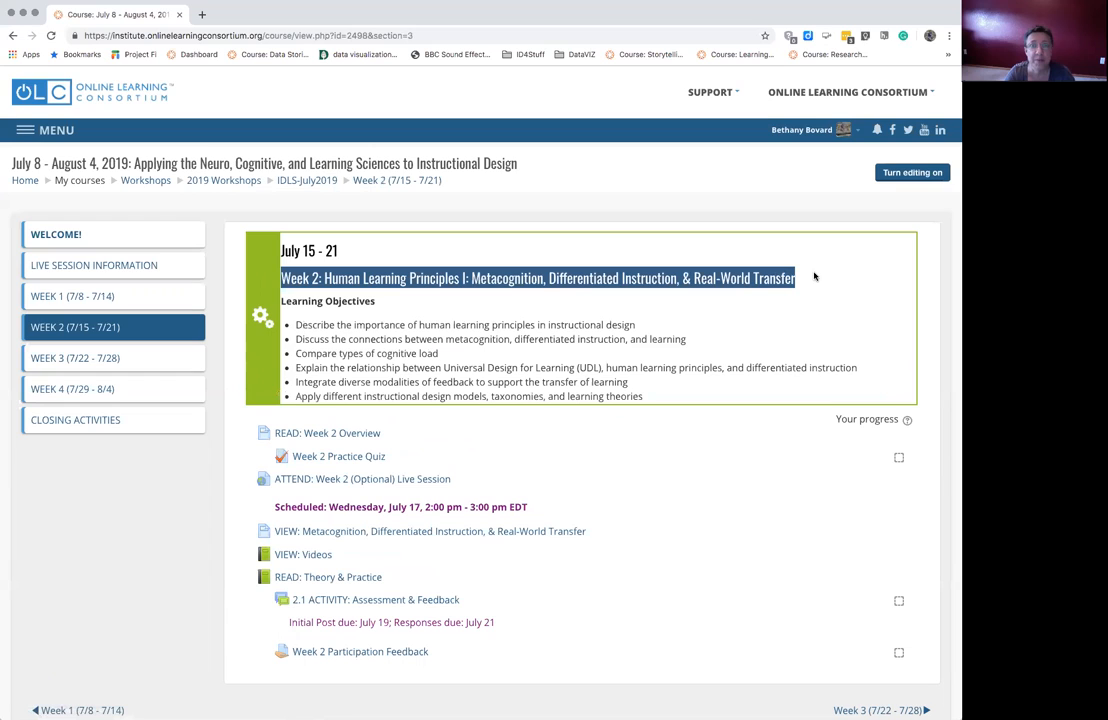
mouse_move(815, 277)
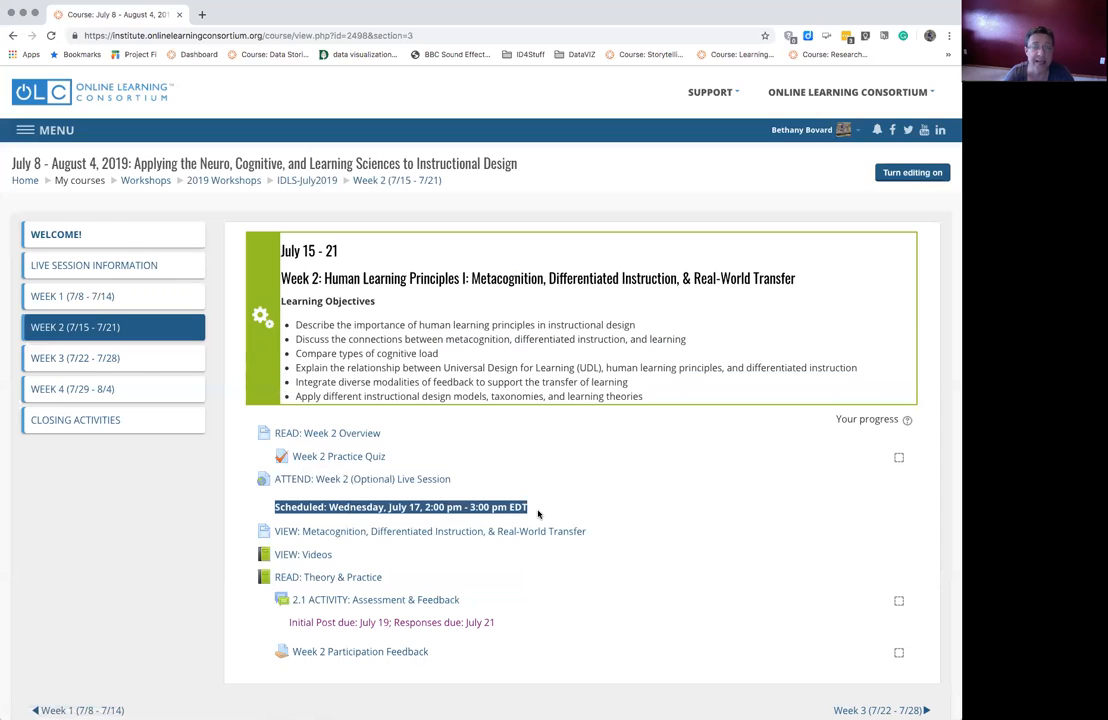
mouse_move(344, 479)
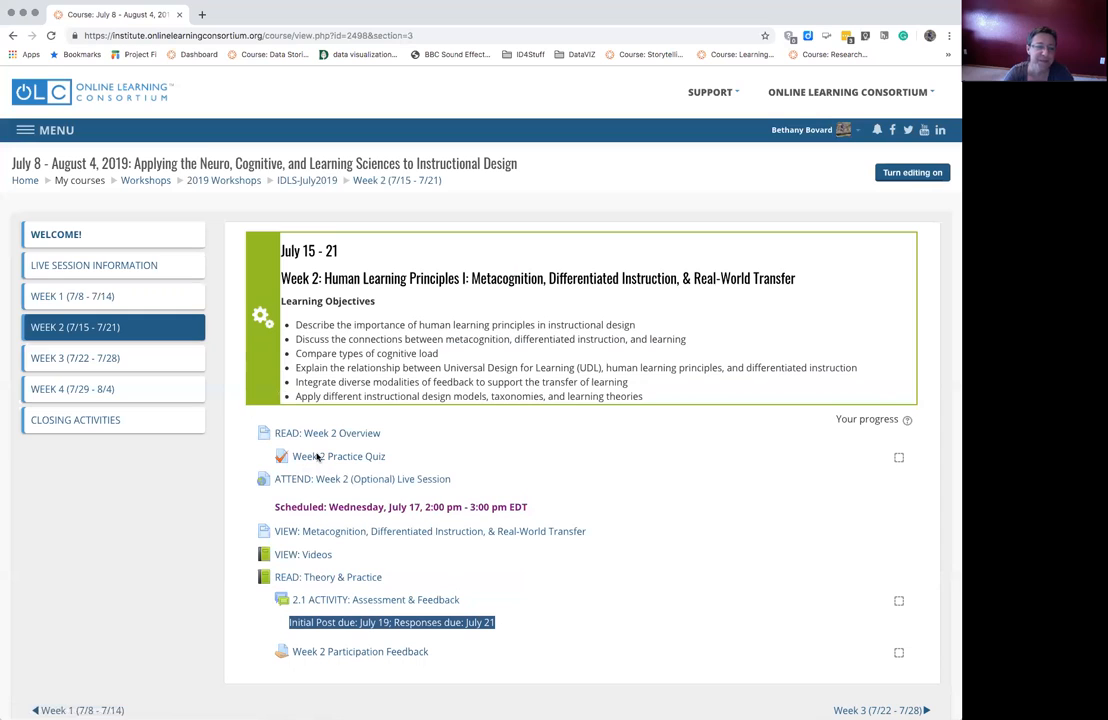
mouse_move(113, 296)
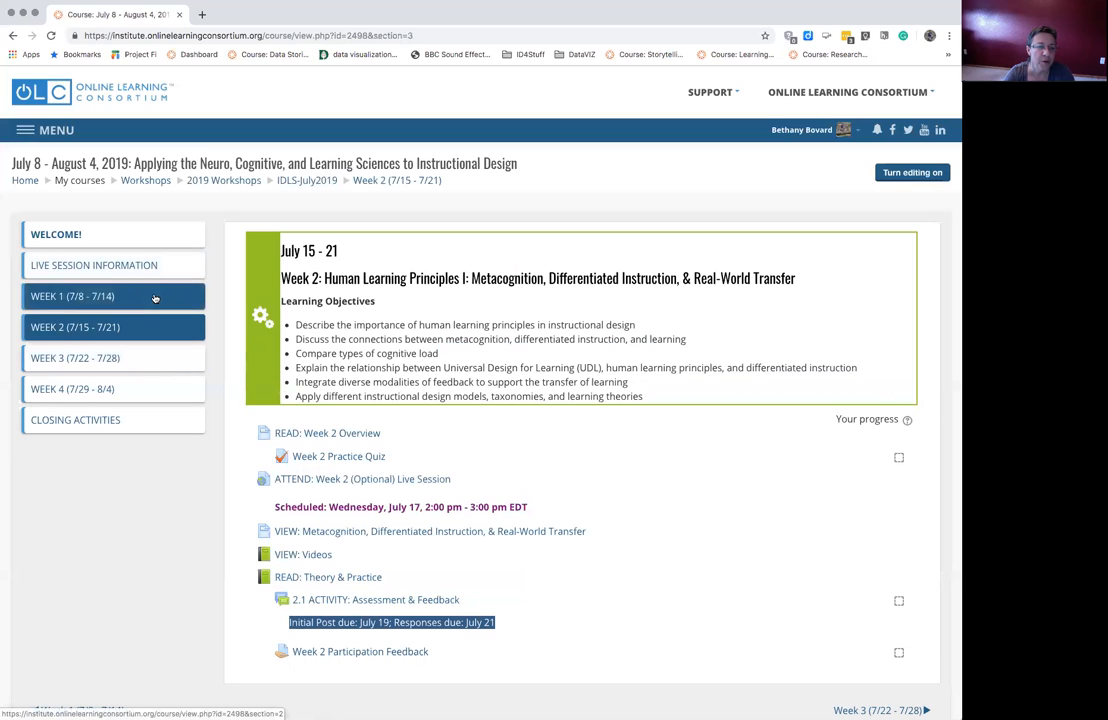
mouse_move(133, 296)
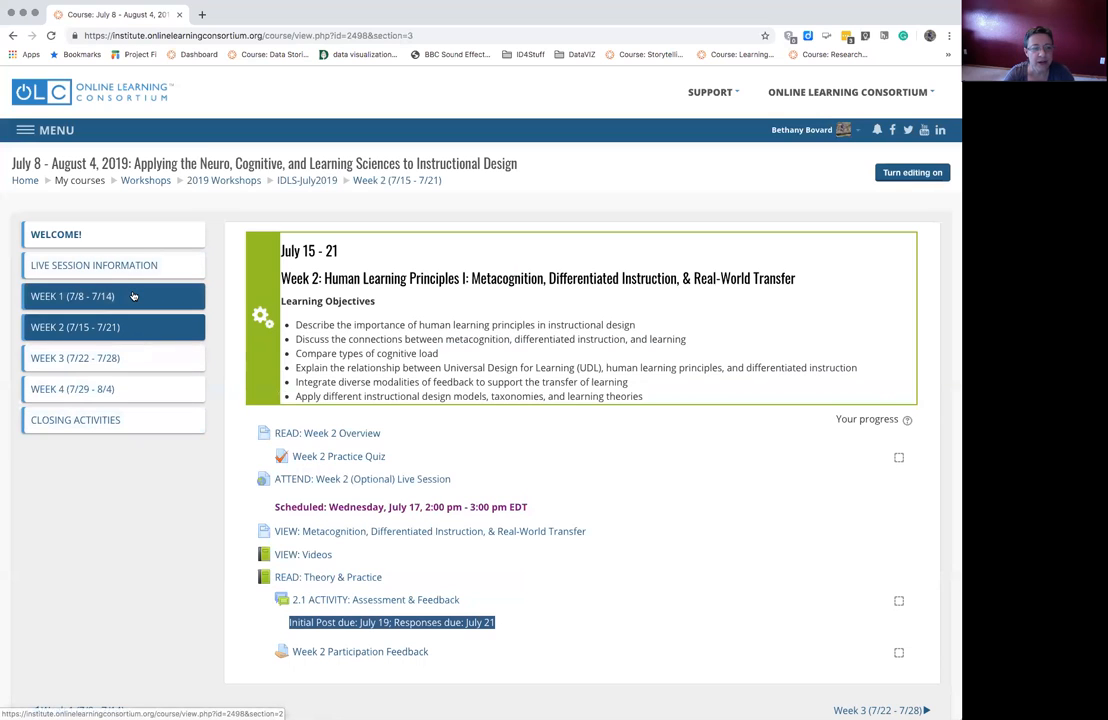
Revisit Week 1 to discuss Introductions and Theories & Models, then return to WELCOME!
left_click(72, 296)
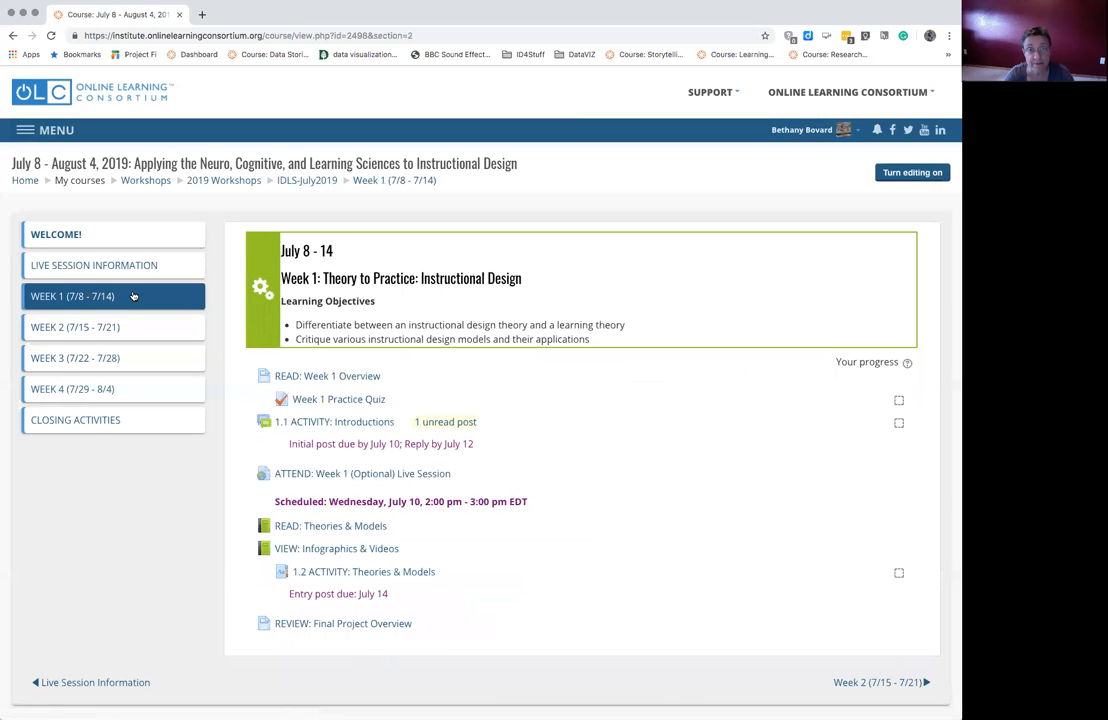
mouse_move(383, 487)
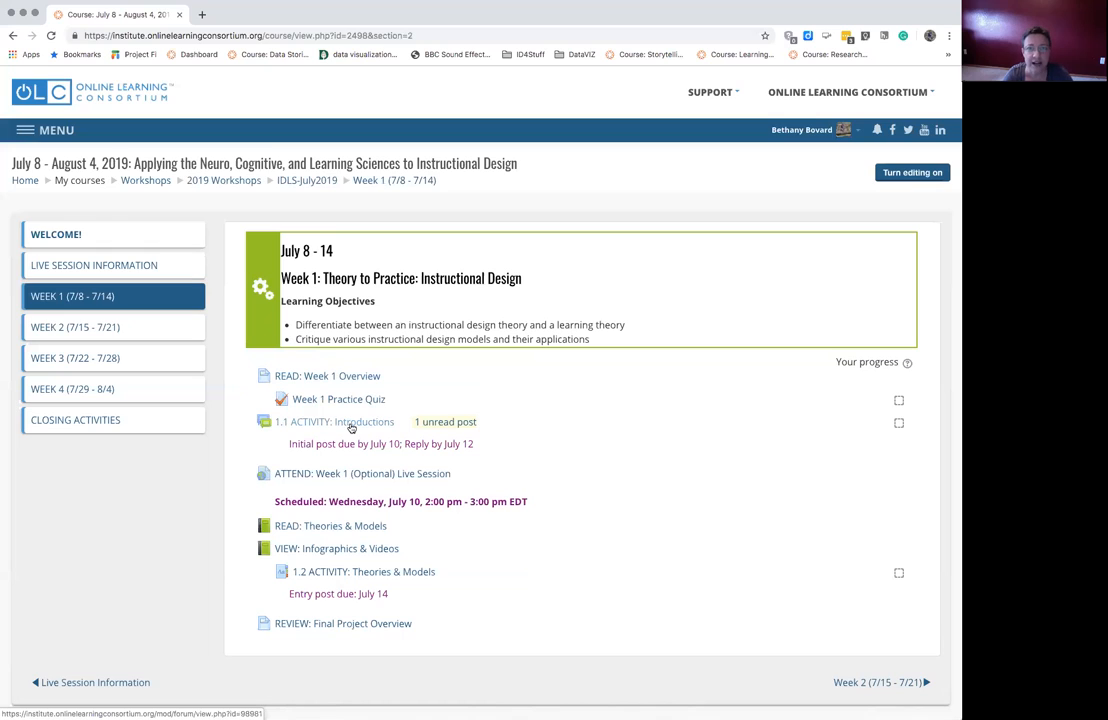
mouse_move(363, 421)
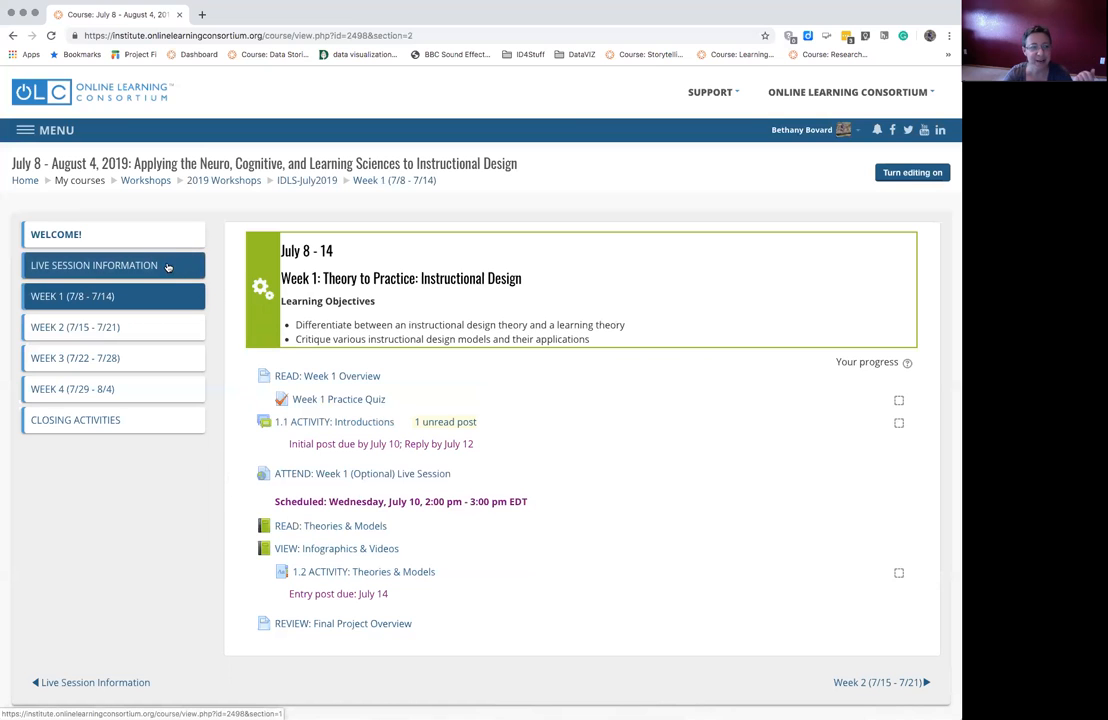
left_click(56, 234)
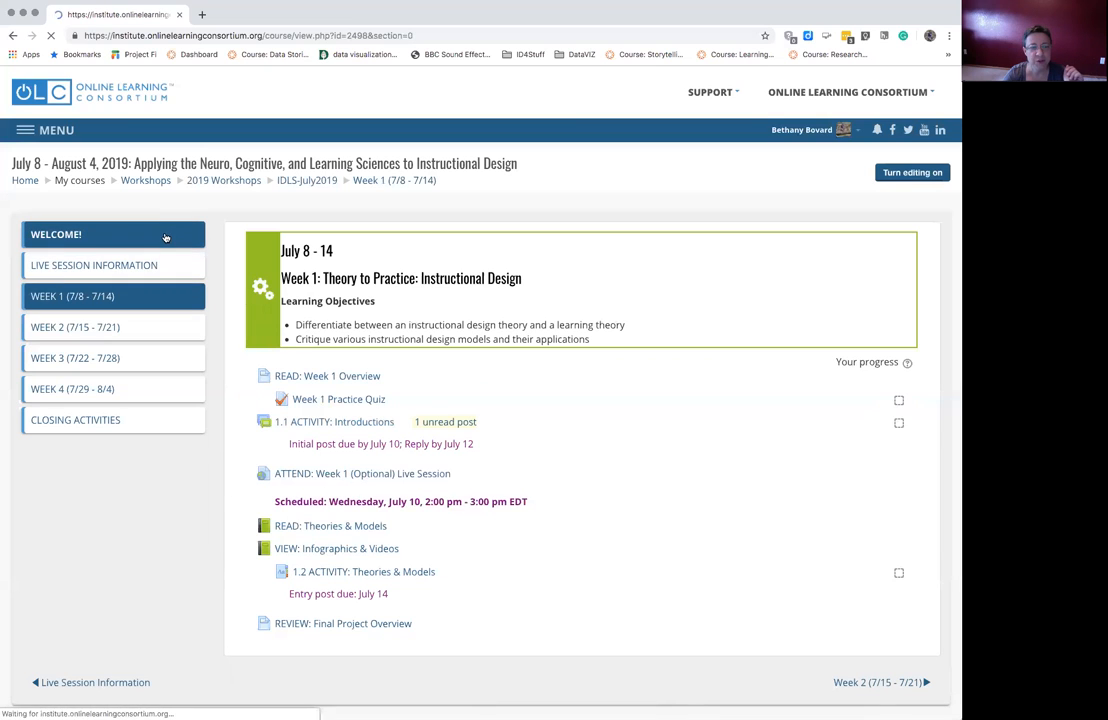
Open the HELP FORUM: Post your questions here link to view its two discussions
left_click(55, 234)
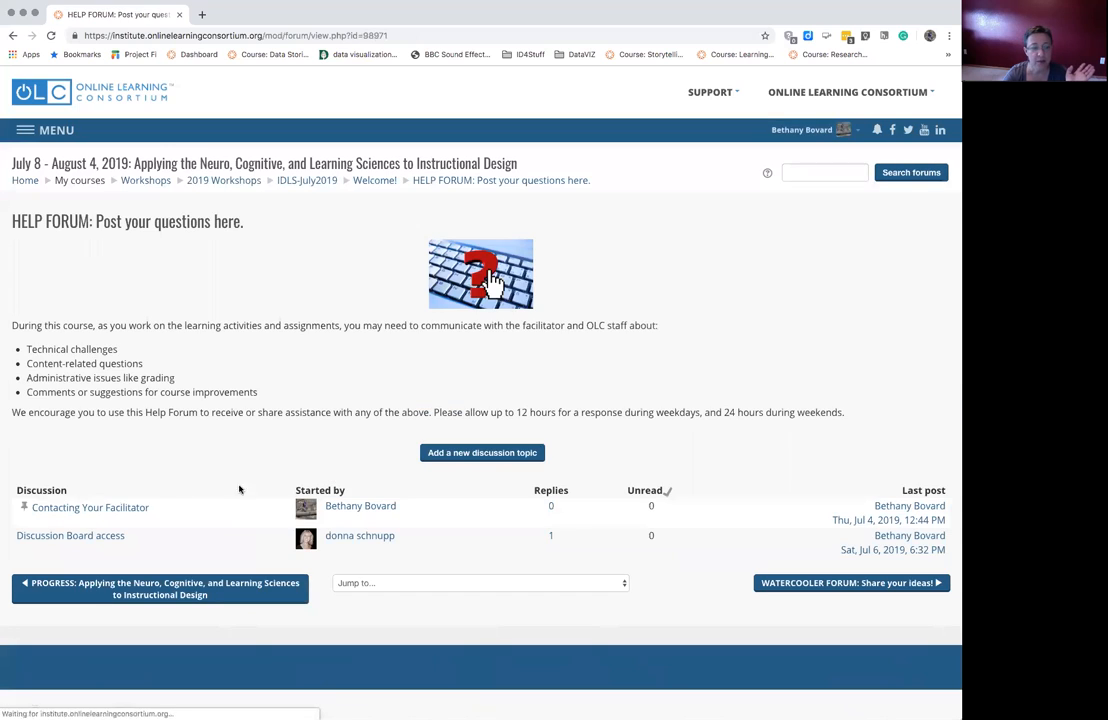
mouse_move(90, 507)
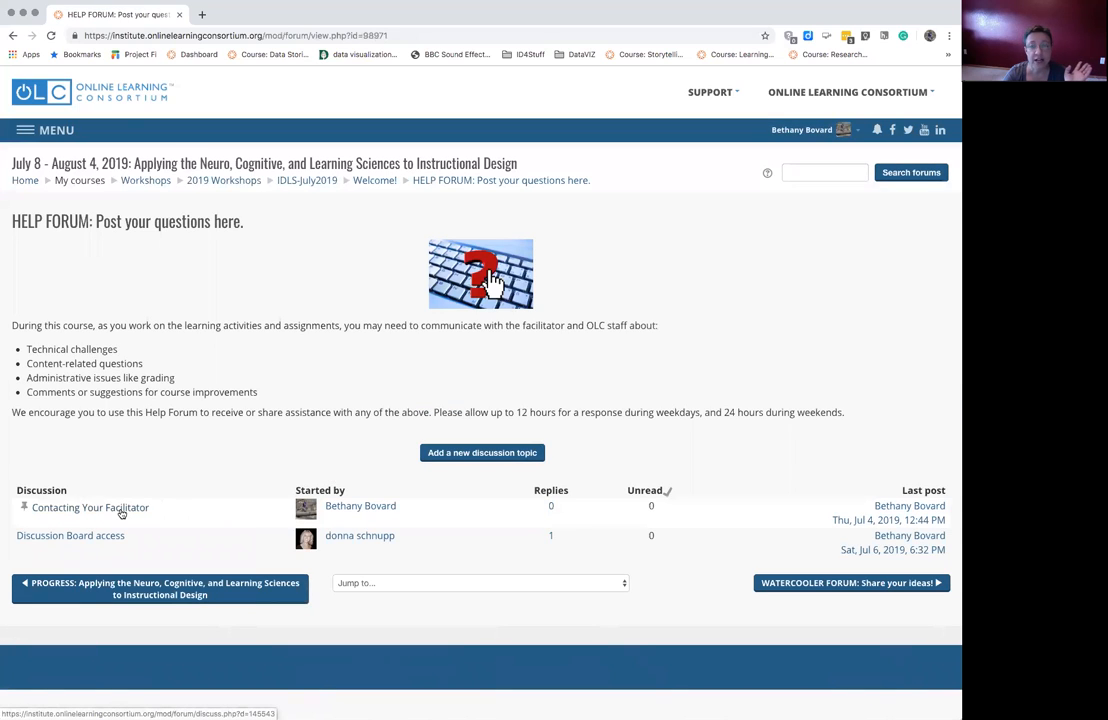
mouse_move(151, 468)
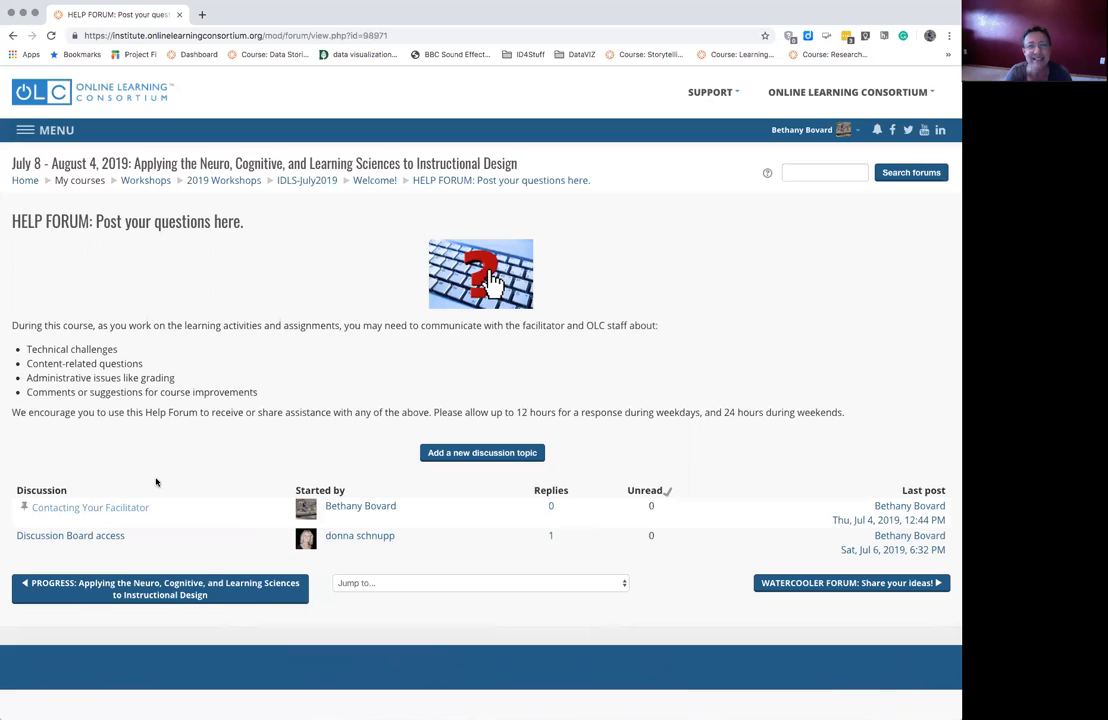
mouse_move(288, 408)
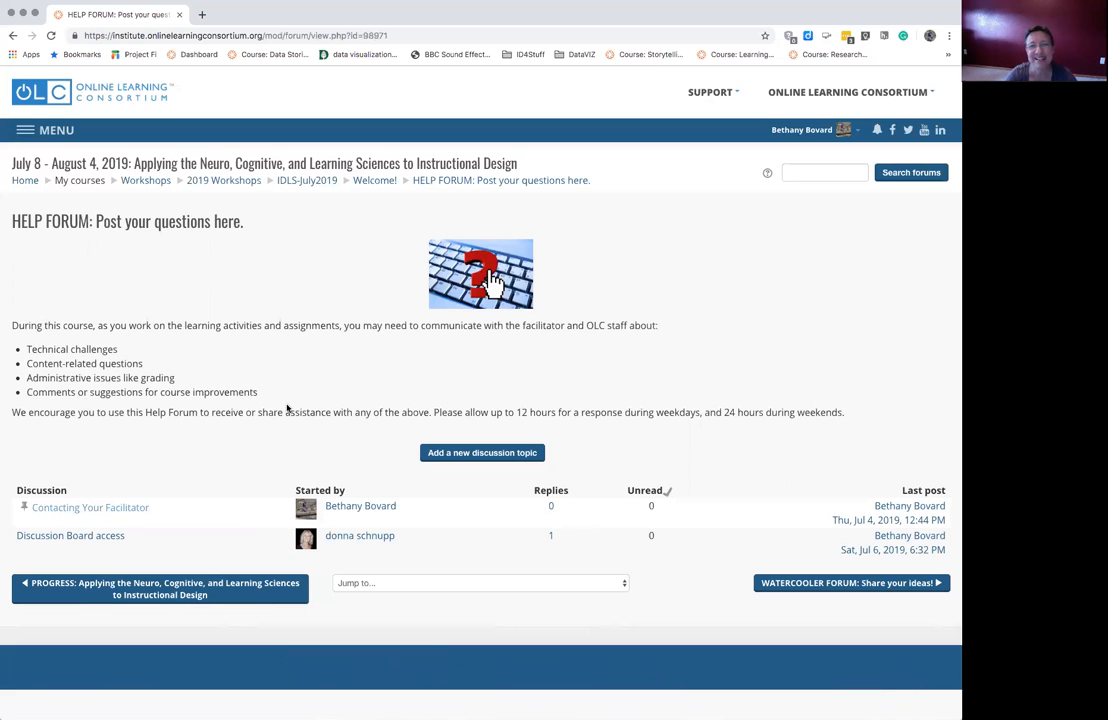